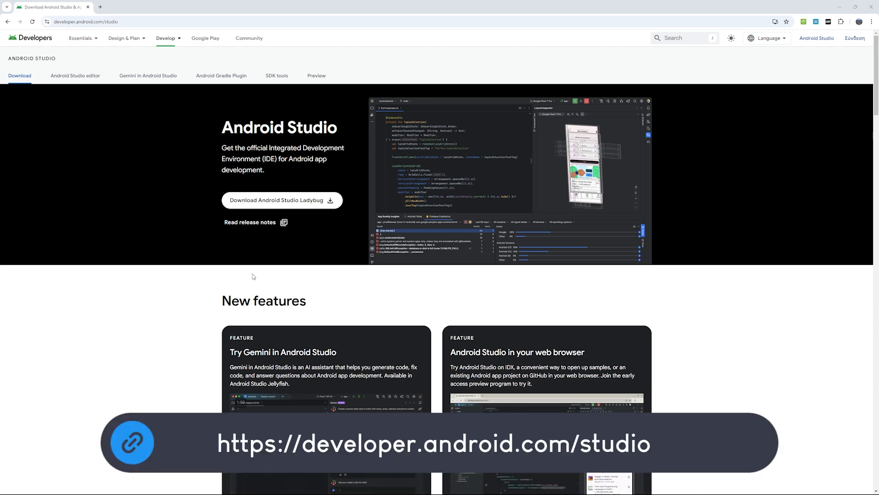
Download Android Studio Ladybug from developer.android.com/studio and run its installer to completion.
left_click(281, 200)
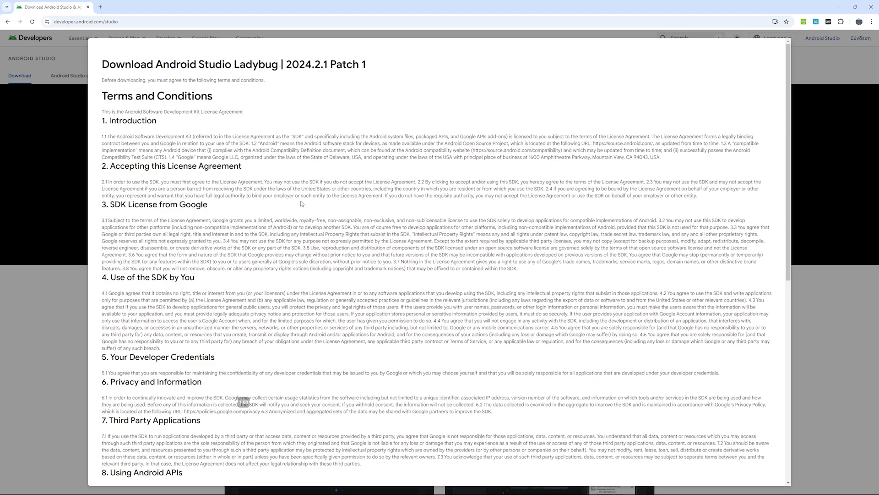
scroll("down", 3)
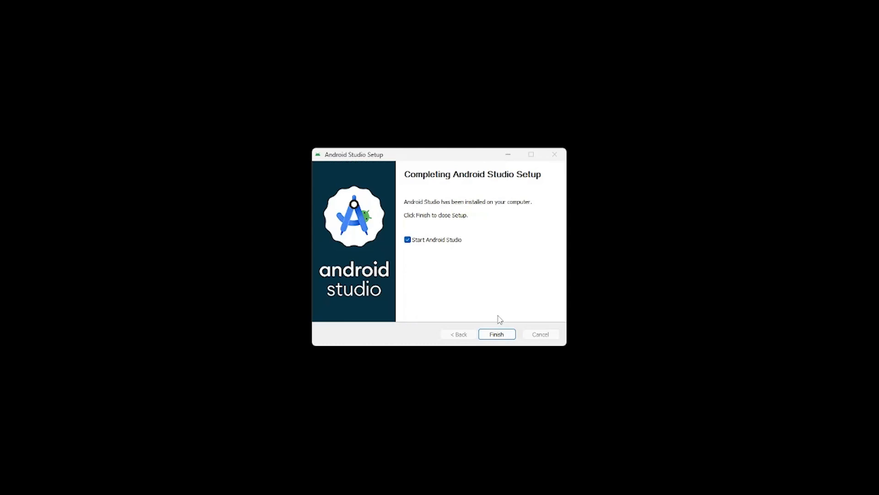
Launch Android Studio and choose the Standard installation type in the first-run wizard.
left_click(496, 334)
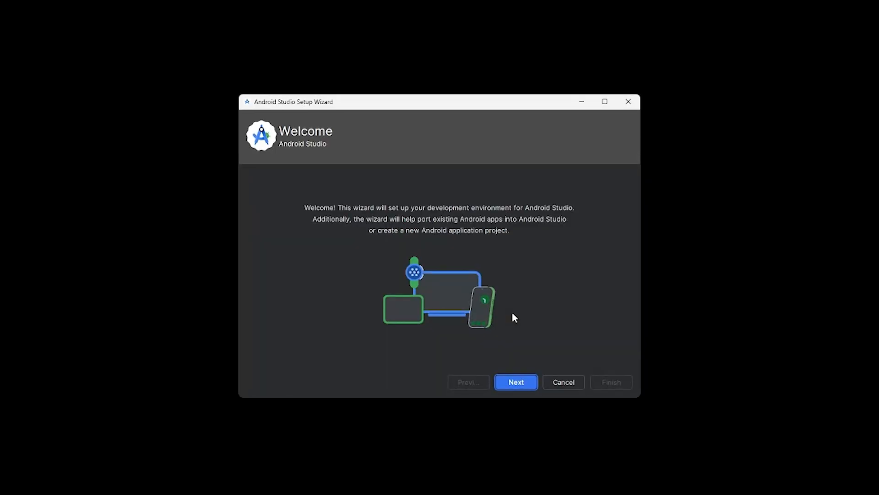
left_click(514, 382)
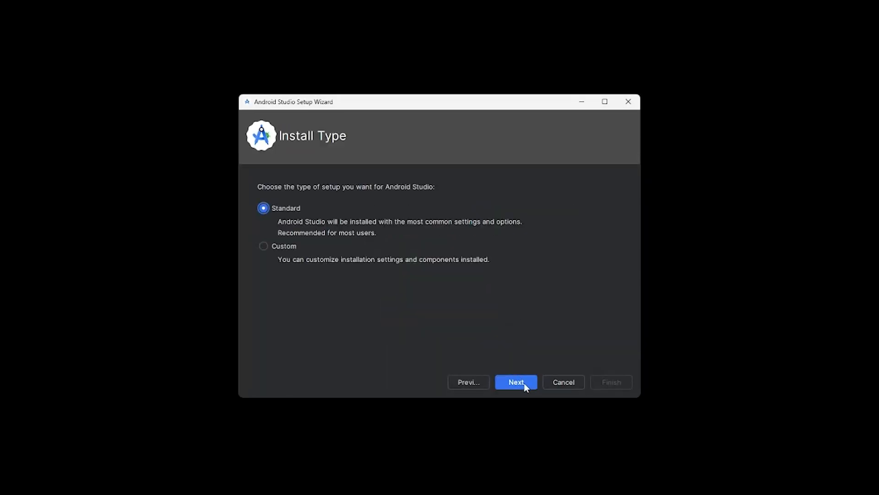
left_click(516, 382)
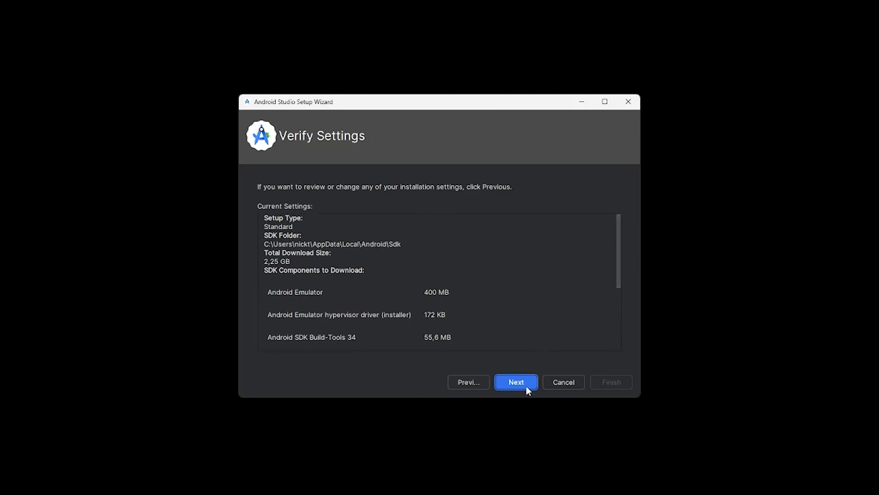
Confirm the 2.25 GB SDK settings, accept the android-sdk-license, and start the download.
left_click(515, 382)
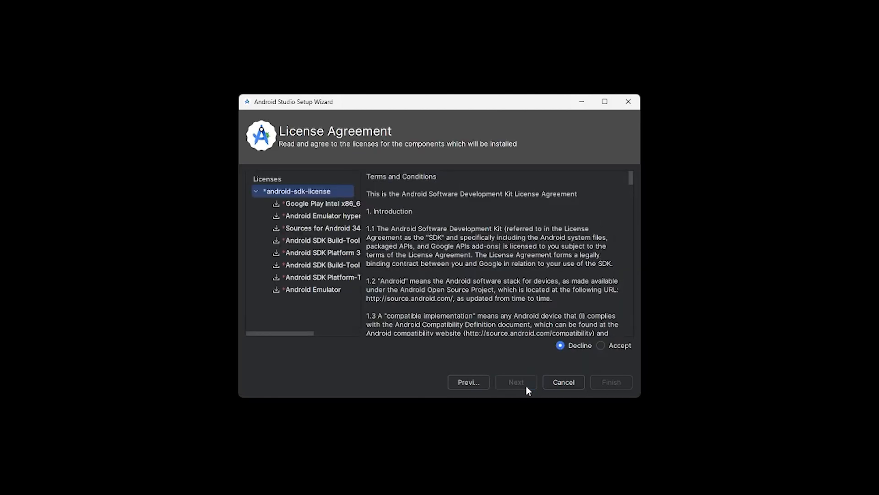
left_click(601, 345)
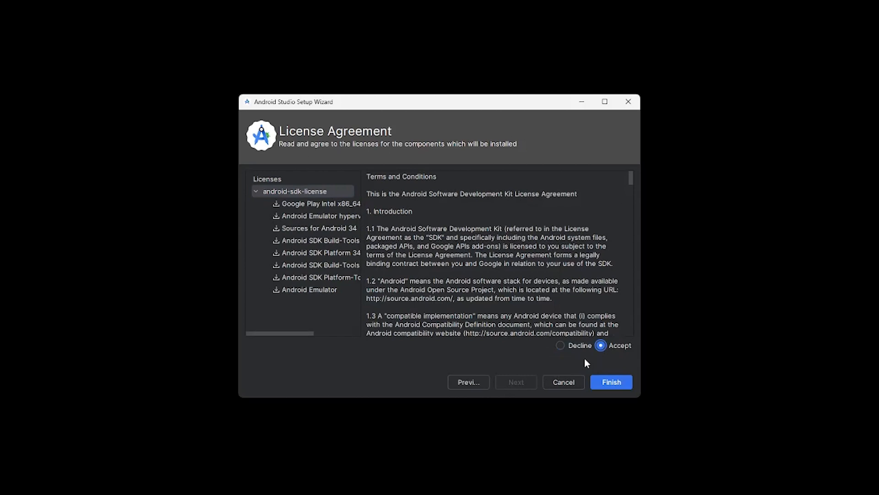
left_click(610, 382)
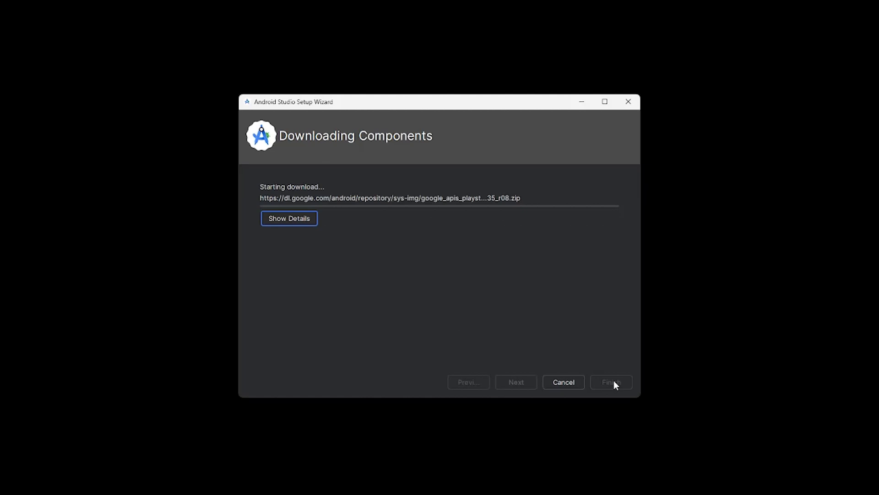
mouse_move(419, 244)
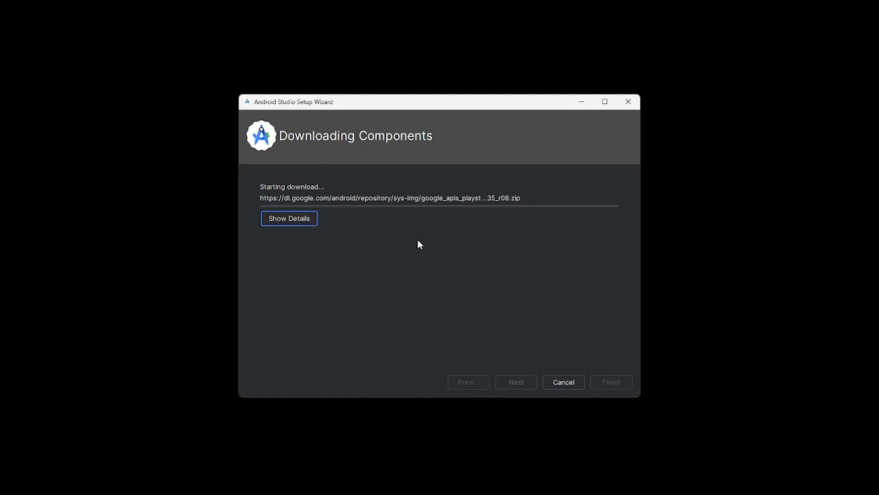
Watch the detailed SDK install log until all components finish, then close the wizard.
left_click(289, 218)
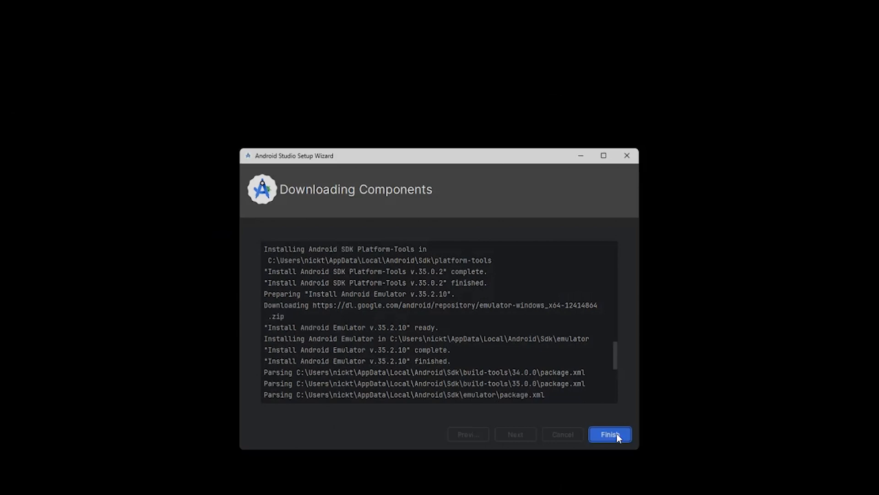
left_click(610, 434)
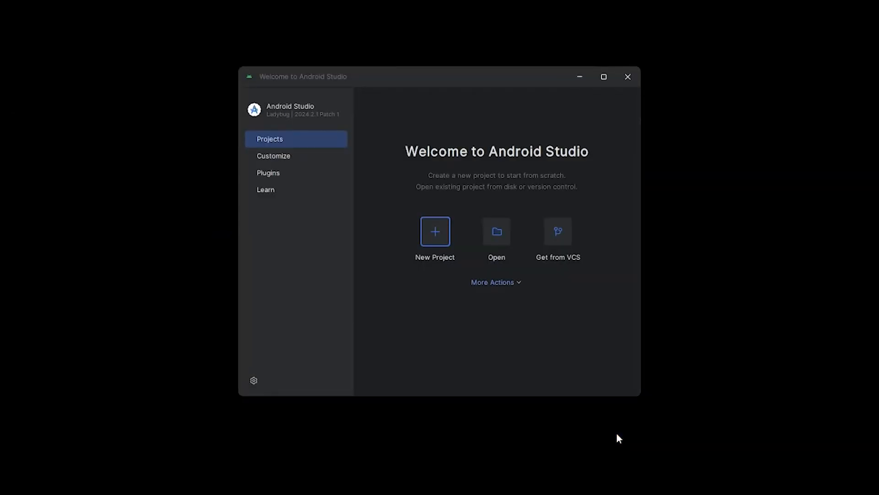
mouse_move(598, 422)
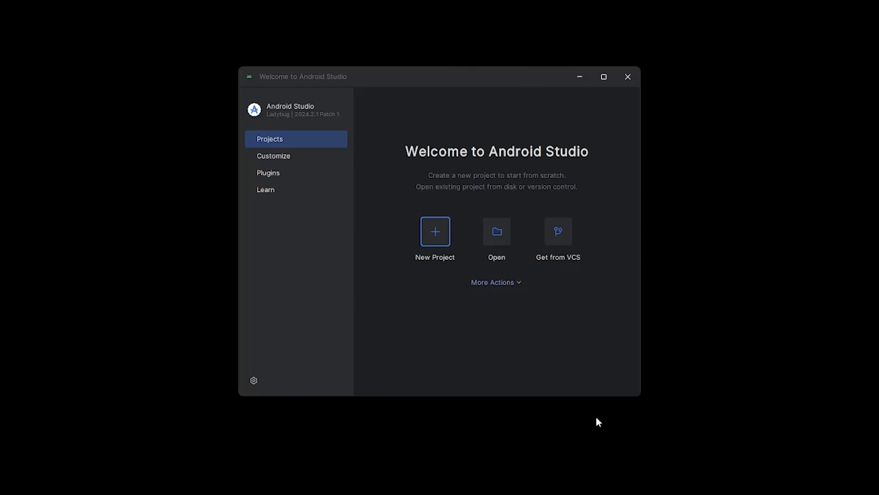
mouse_move(563, 355)
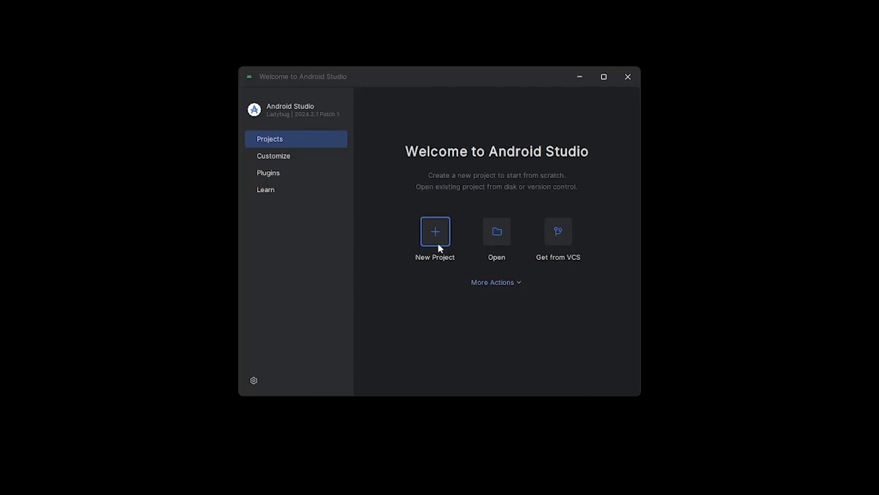
Start a New Project from the Welcome to Android Studio screen.
left_click(435, 232)
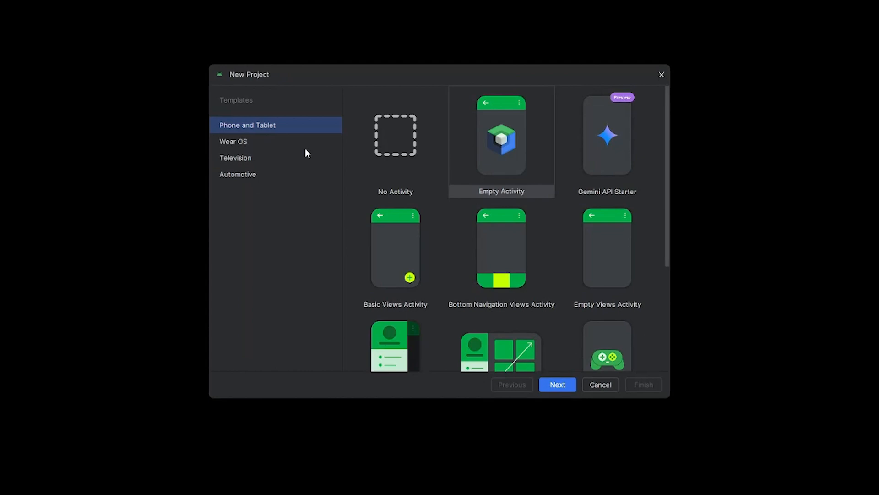
Choose the Empty Activity phone template and continue to its configuration.
left_click(500, 142)
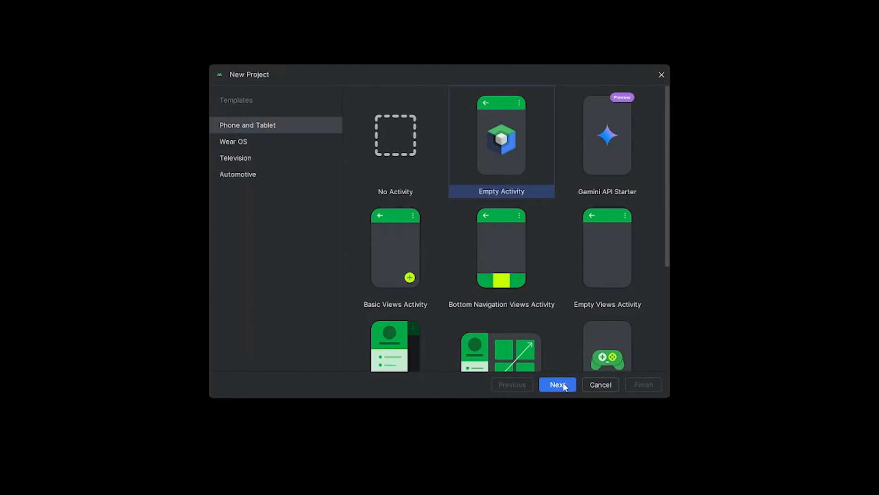
left_click(557, 384)
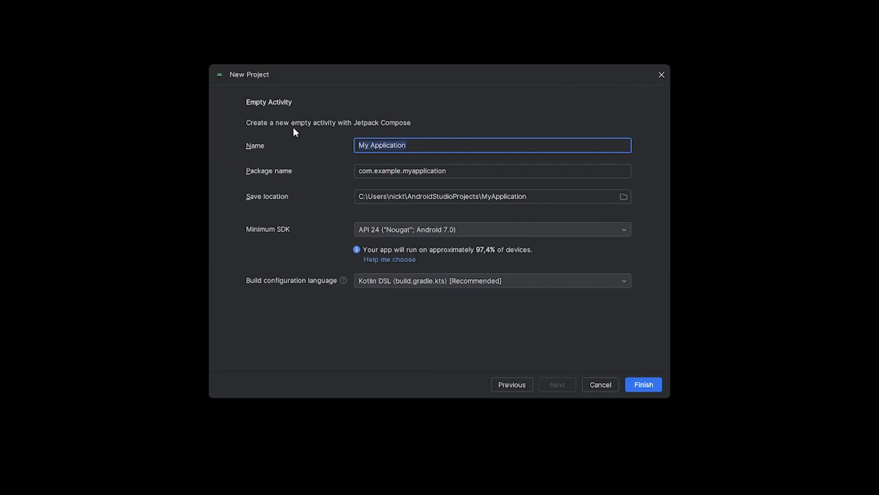
Create project 'MyFirstApp' with Groovy DSL (build.gradle) as the build configuration language.
type("MyFirst")
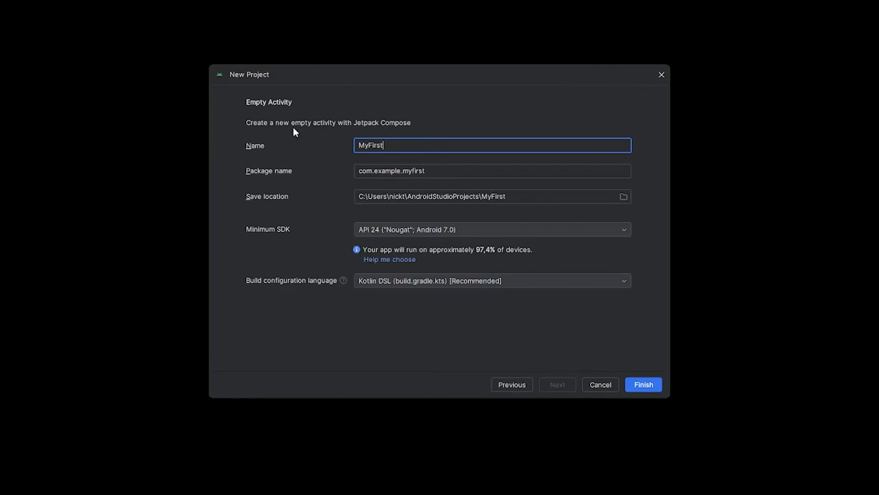
type("App")
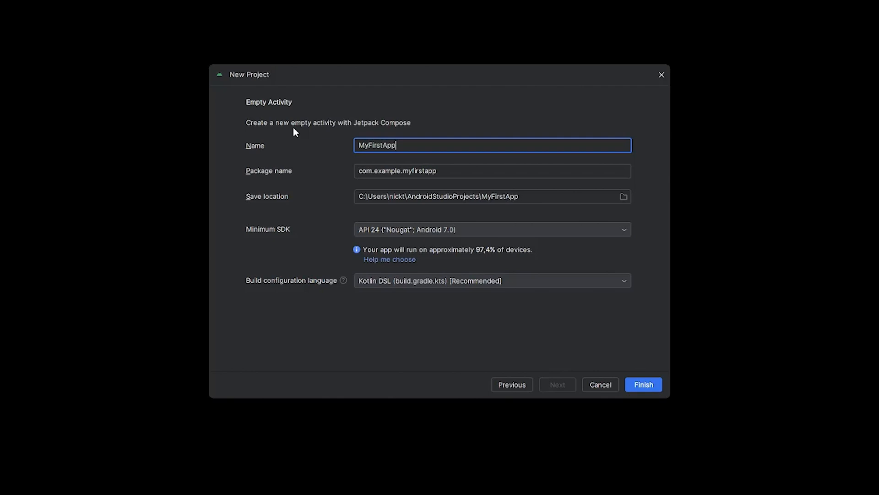
left_click(492, 280)
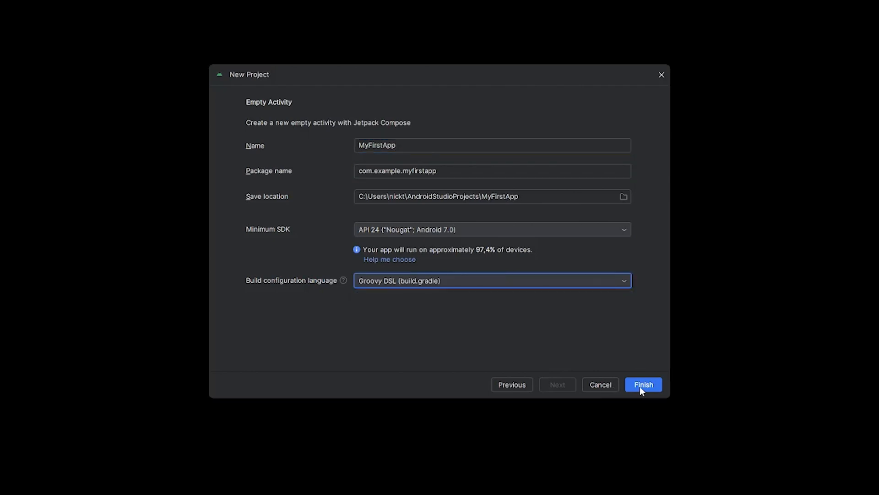
left_click(643, 384)
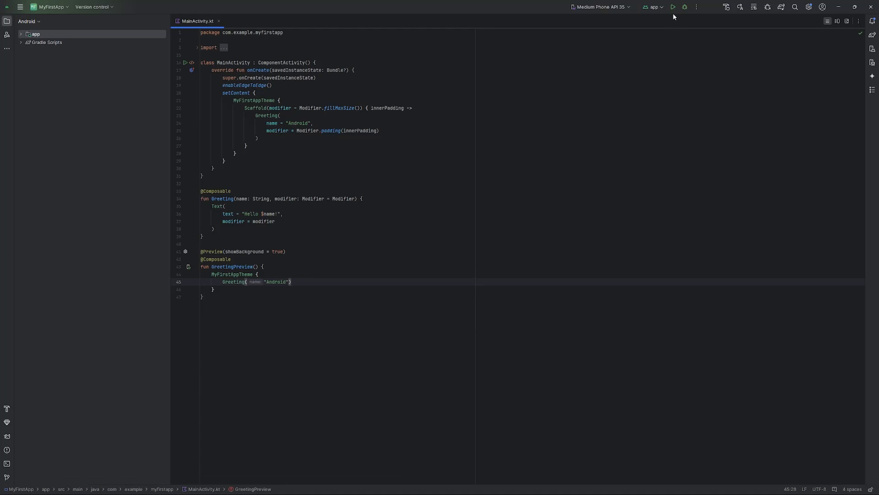
mouse_move(673, 7)
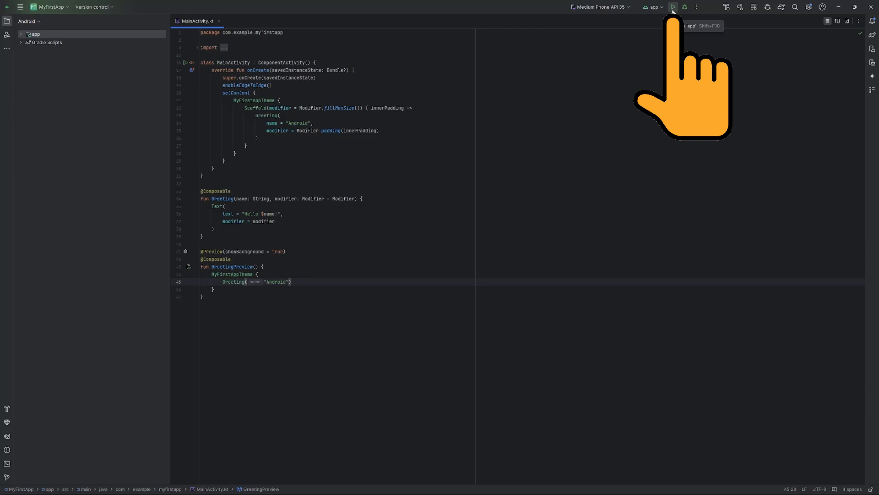
Build and run MyFirstApp on the Medium Phone API 35 emulator, showing 'Hello Android!'.
left_click(672, 7)
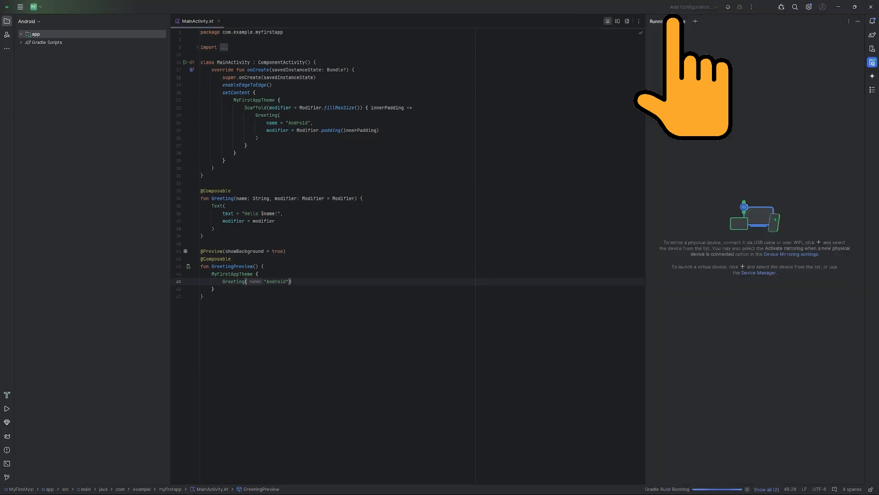
mouse_move(715, 115)
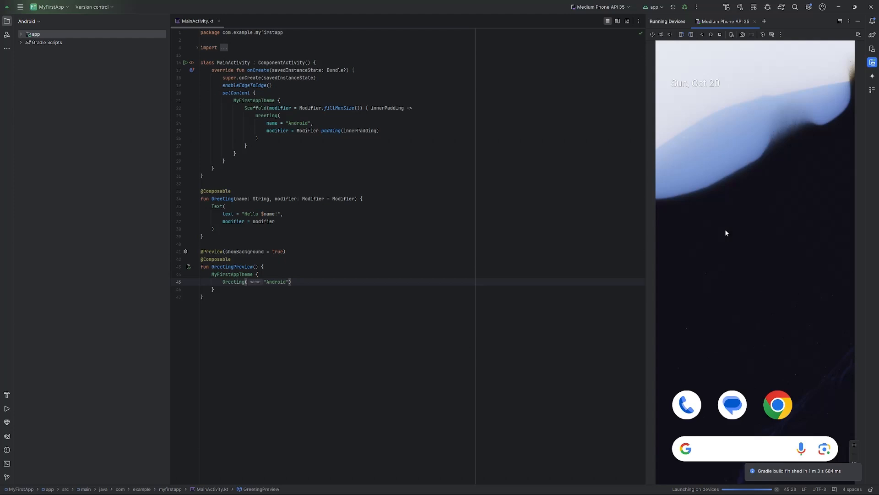
left_click(672, 7)
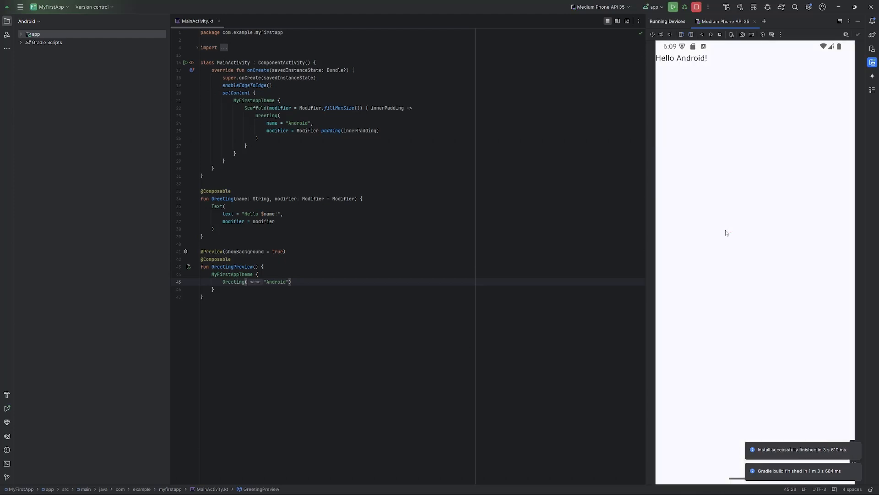
mouse_move(696, 7)
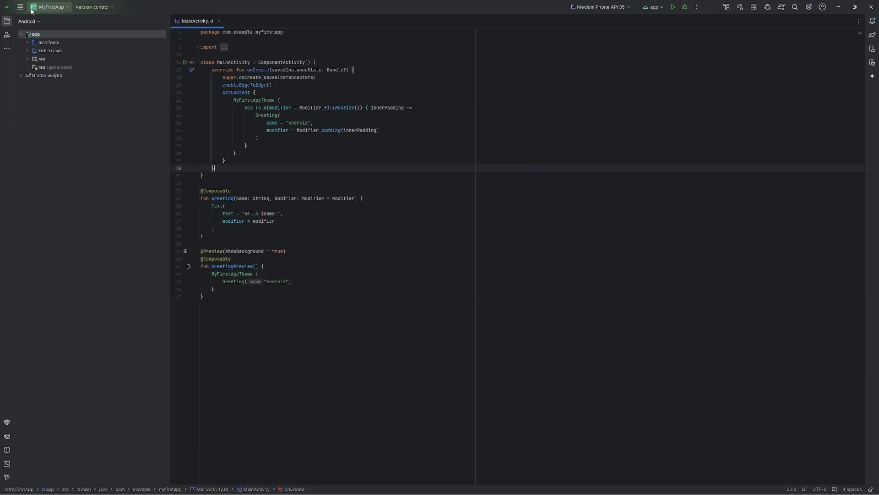
Install NDK (Side by side) and CMake from the SDK Manager's SDK Tools list.
left_click(21, 7)
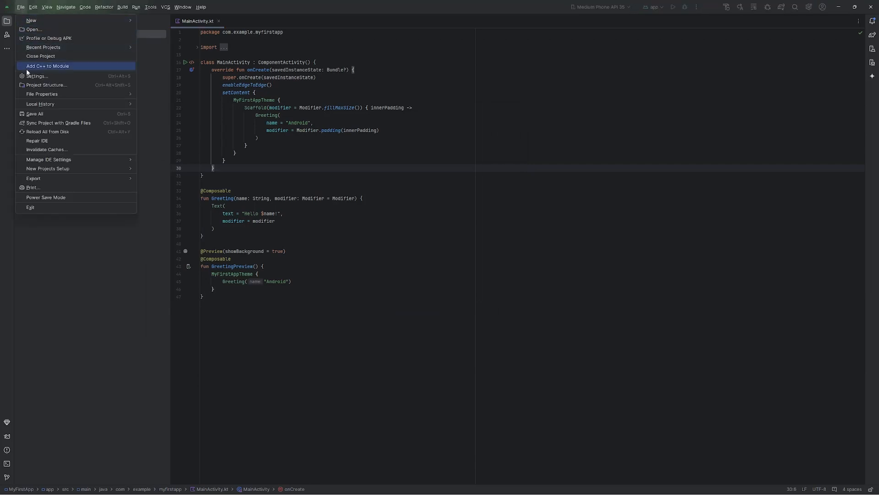
left_click(150, 7)
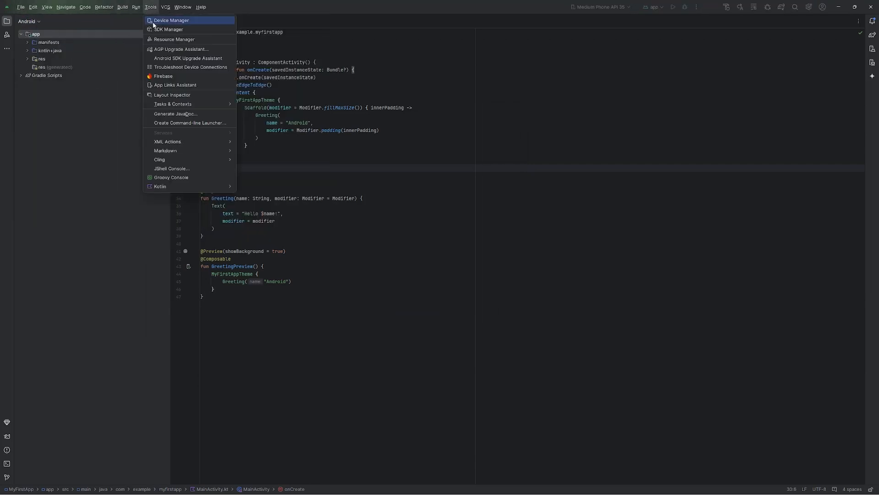
left_click(168, 30)
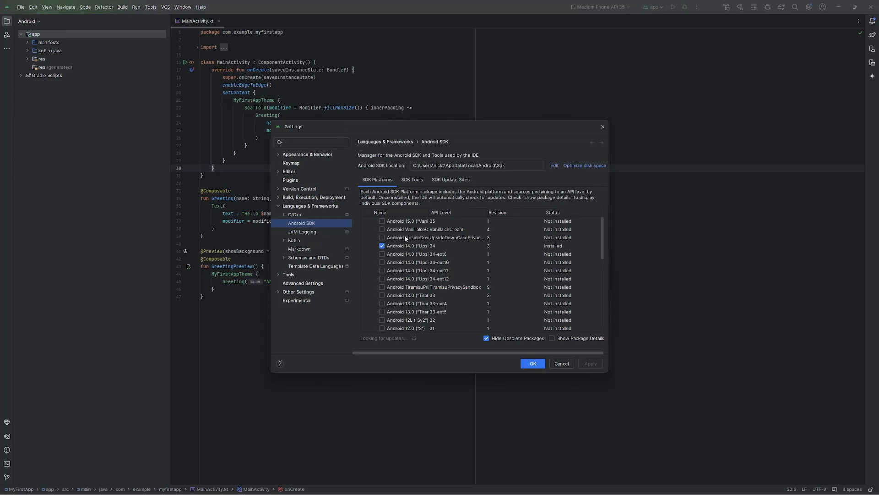
mouse_move(530, 178)
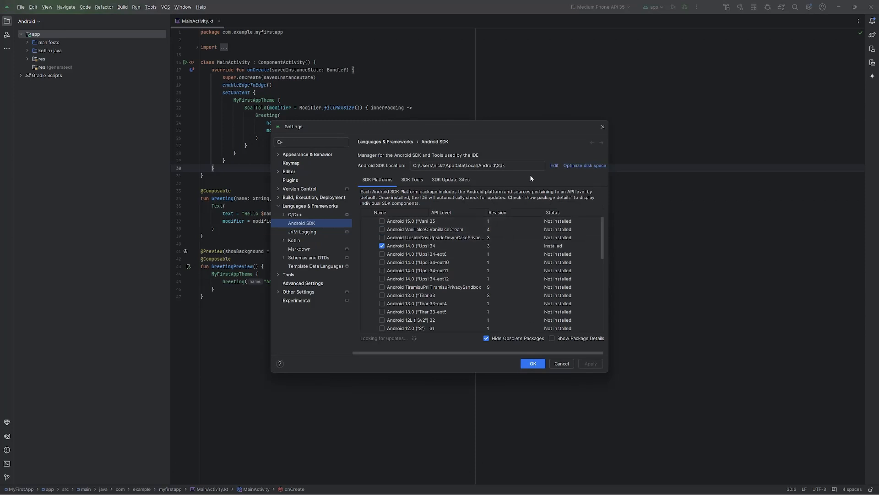
left_click(412, 180)
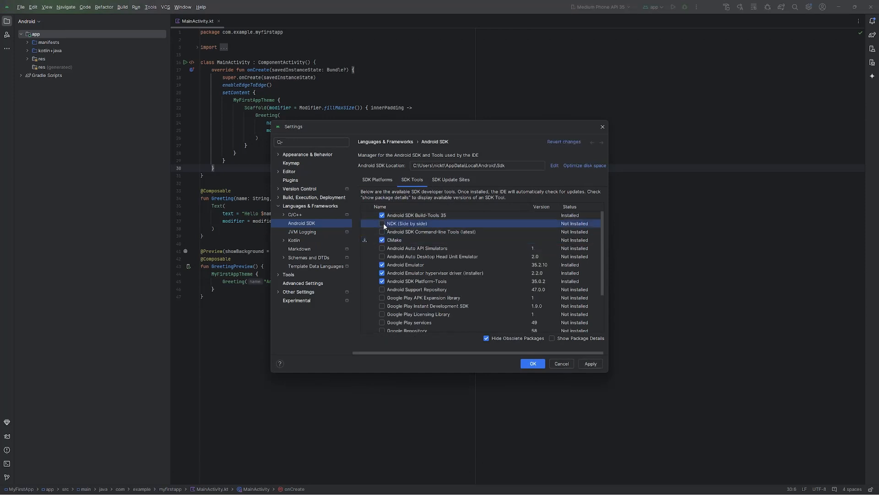
left_click(382, 223)
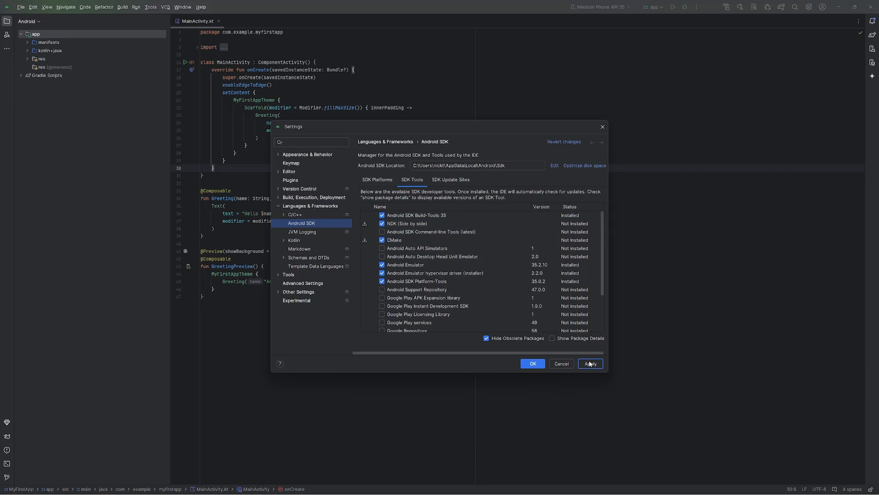
left_click(590, 363)
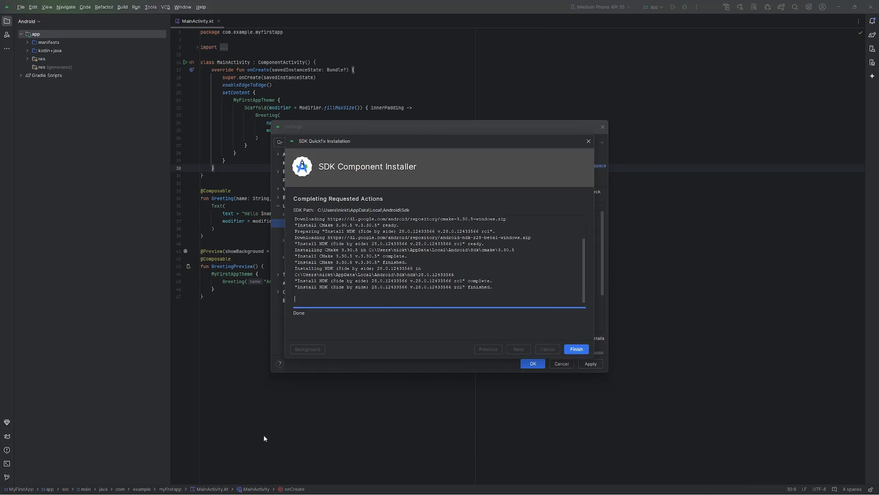
left_click(575, 349)
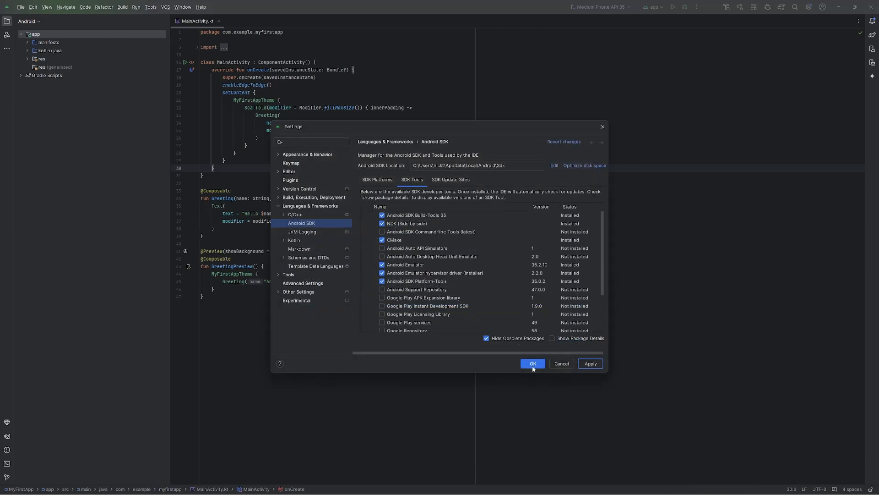
Close the Settings dialog with OK.
left_click(531, 364)
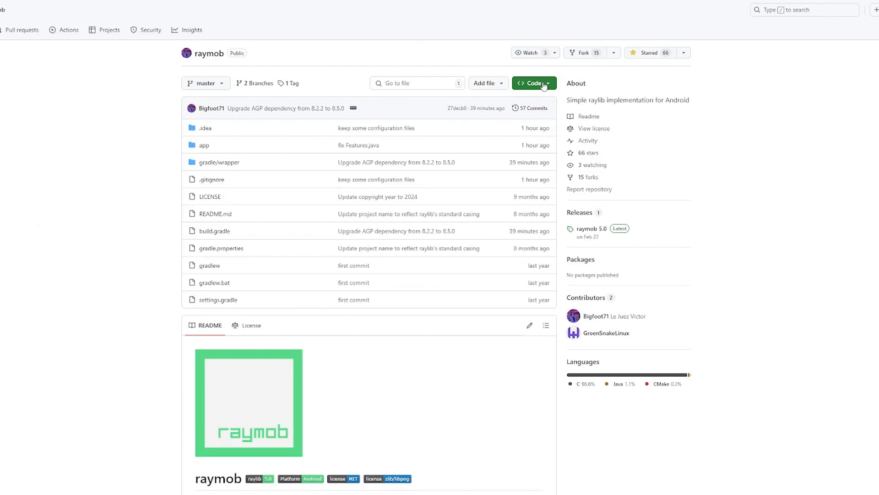
Download the raymob repository from GitHub as a ZIP archive.
left_click(532, 83)
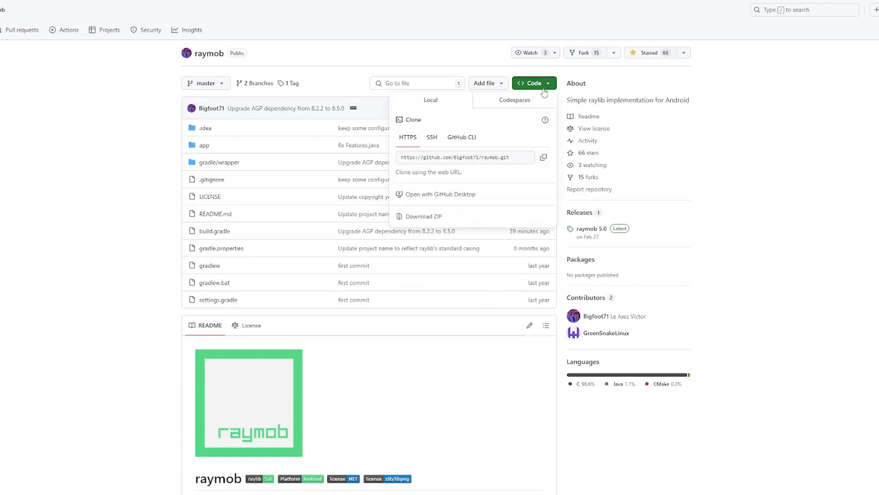
mouse_move(442, 217)
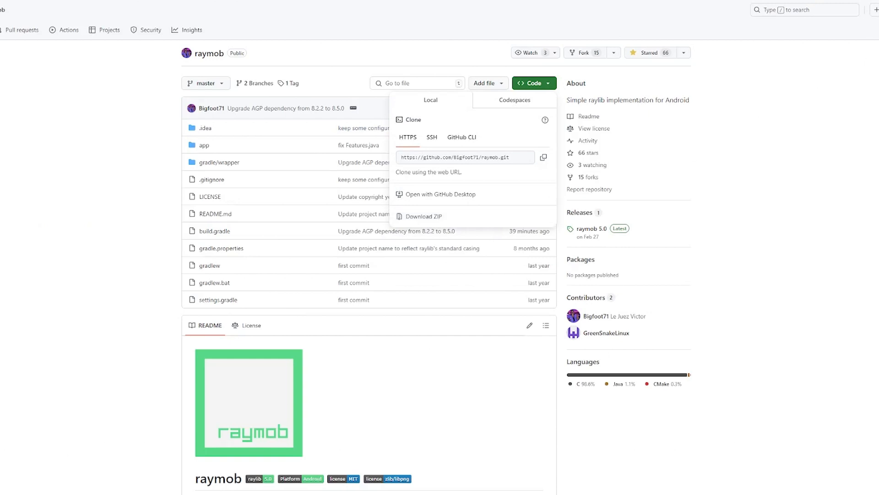
left_click(423, 216)
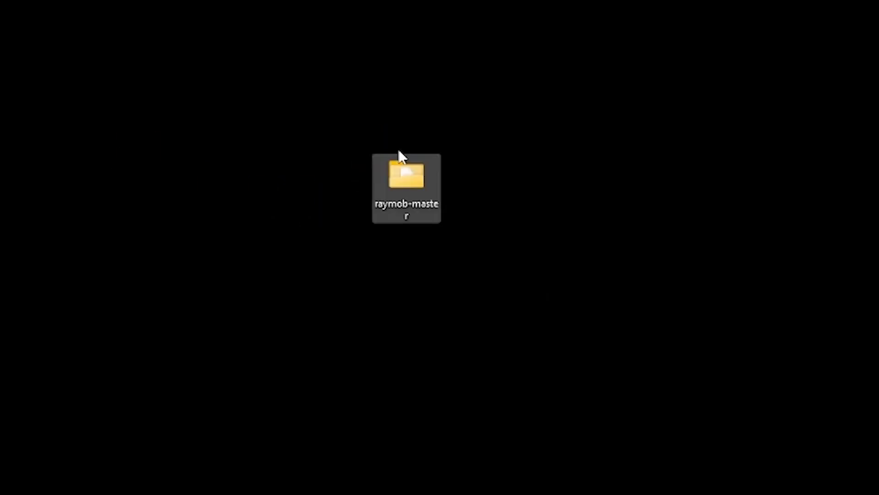
Open the extracted raymob-master folder on the Desktop.
double_click(407, 188)
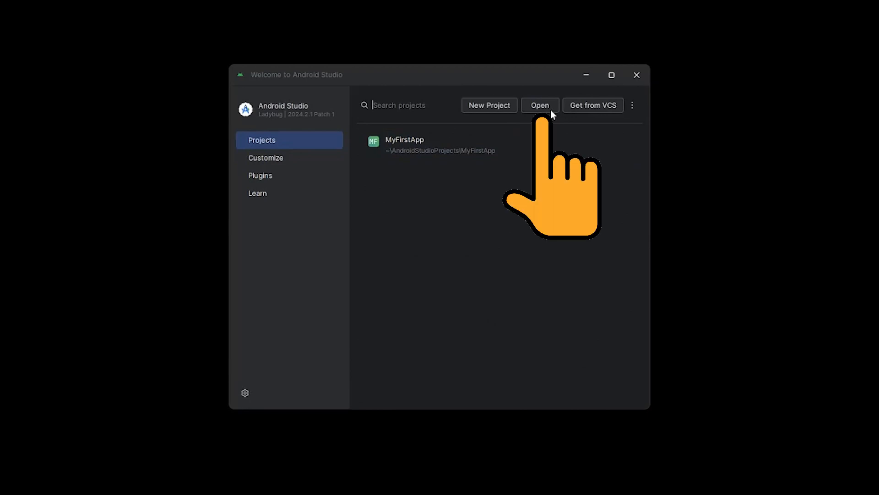
Choose the Desktop's Ball-Example folder as the project to open.
left_click(539, 105)
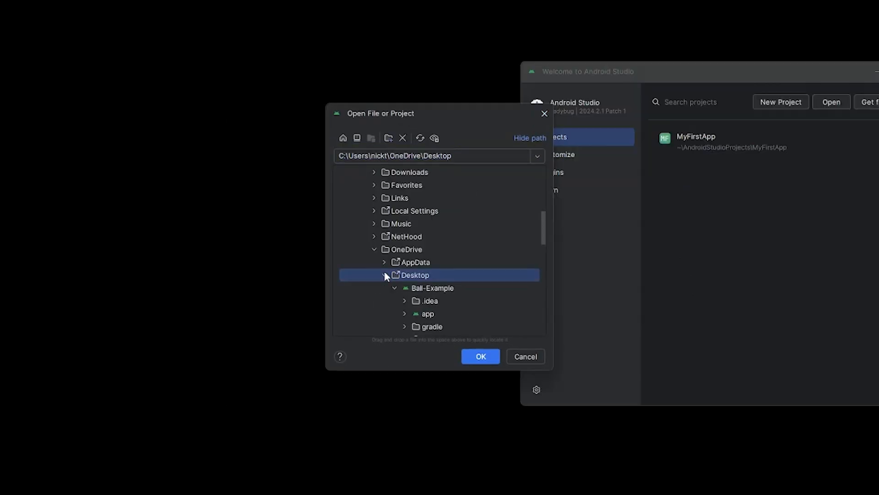
left_click(432, 287)
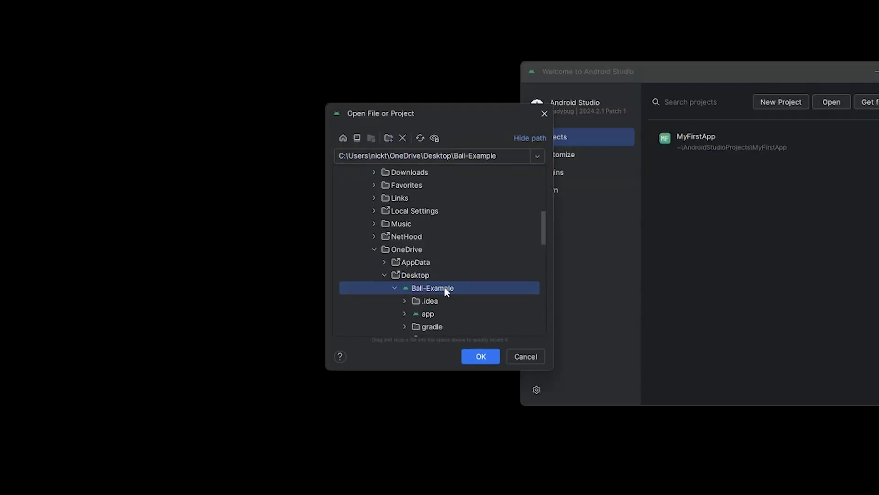
left_click(480, 356)
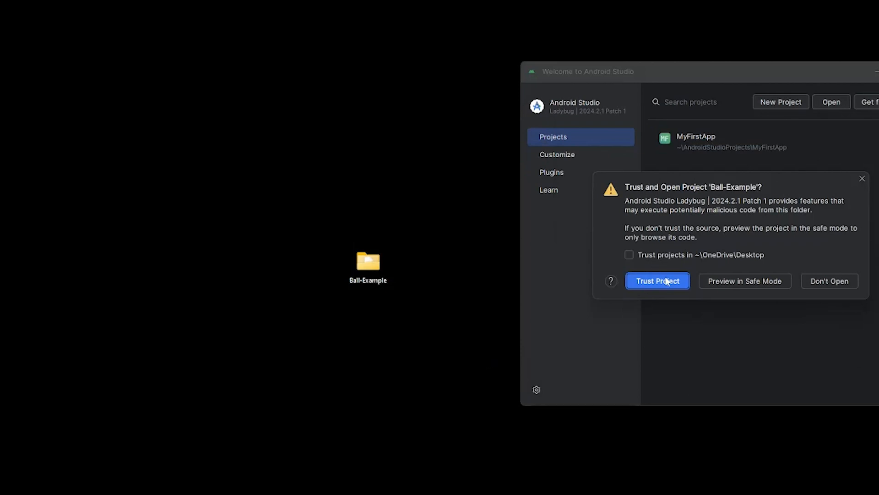
Trust the Ball-Example project and let its Gradle import begin.
left_click(657, 280)
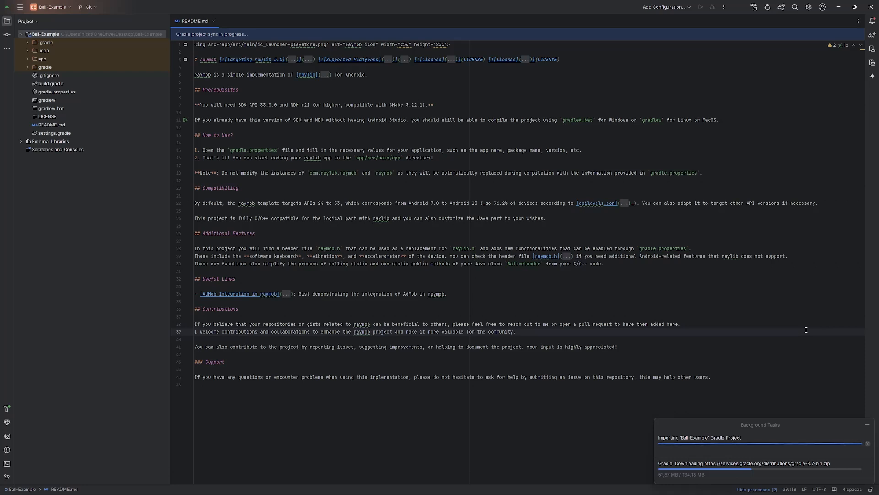
left_click(516, 332)
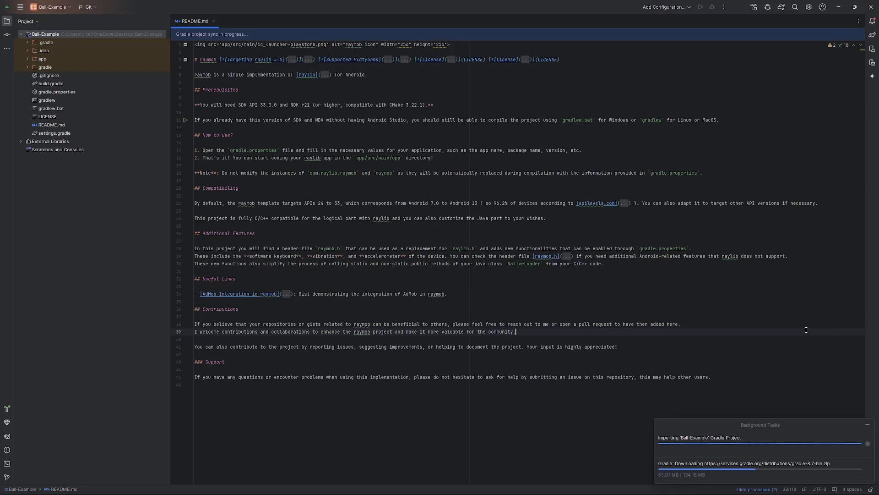